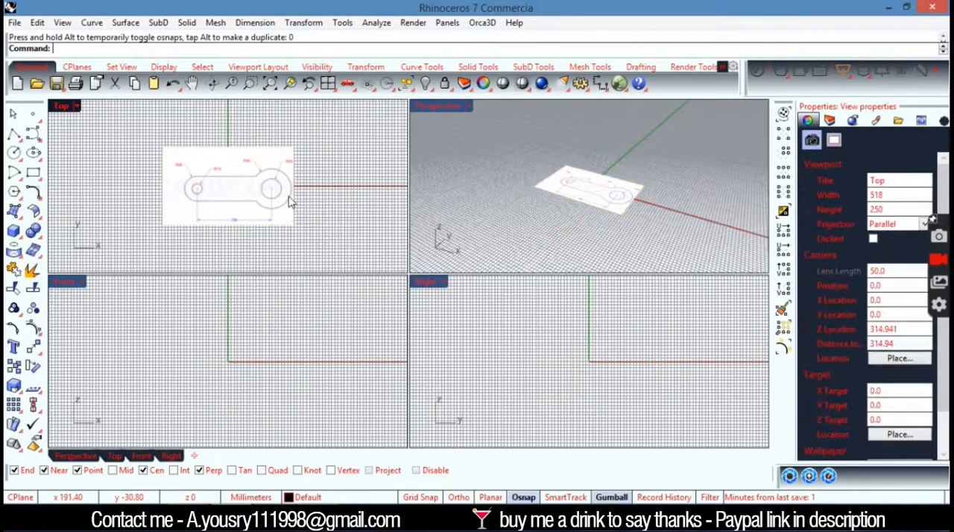
{"action": "mouse_move", "coordinate": [301, 185]}
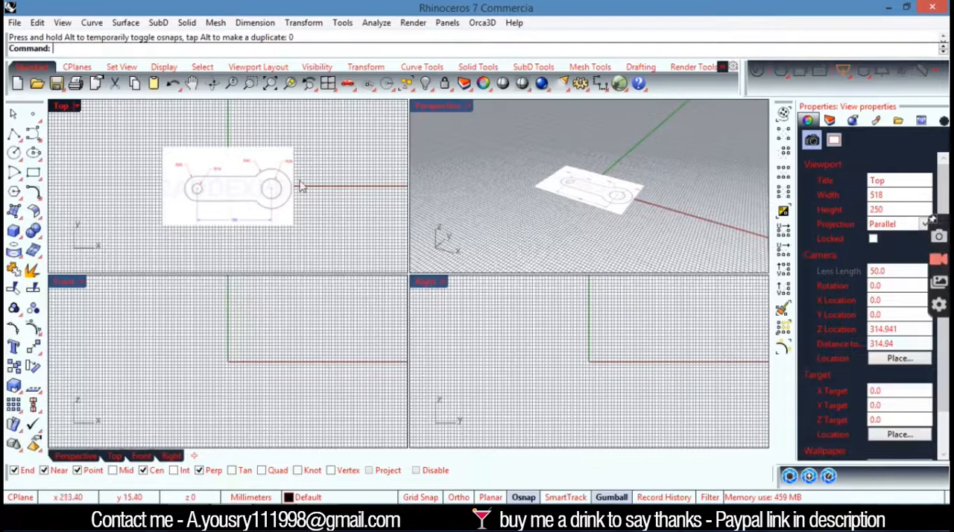
{"action": "mouse_move", "coordinate": [426, 209]}
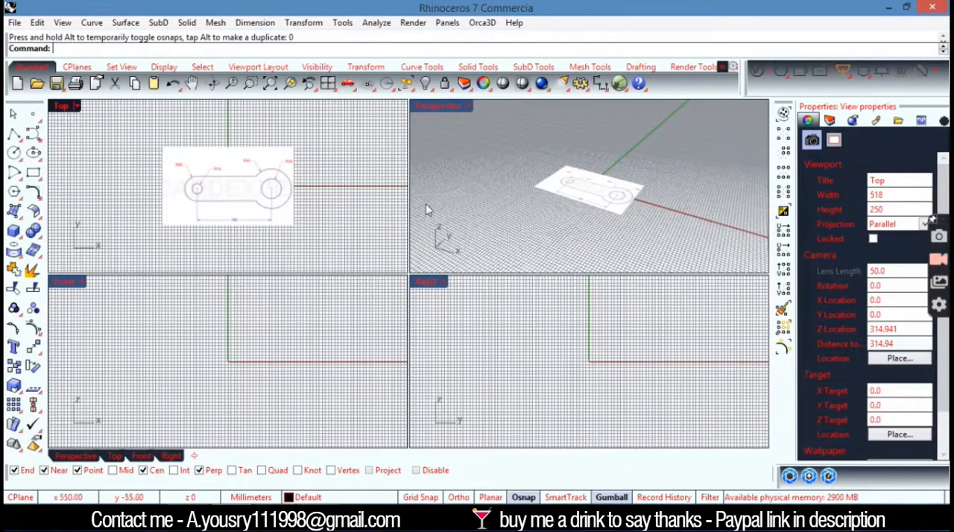
{"action": "mouse_move", "coordinate": [111, 164]}
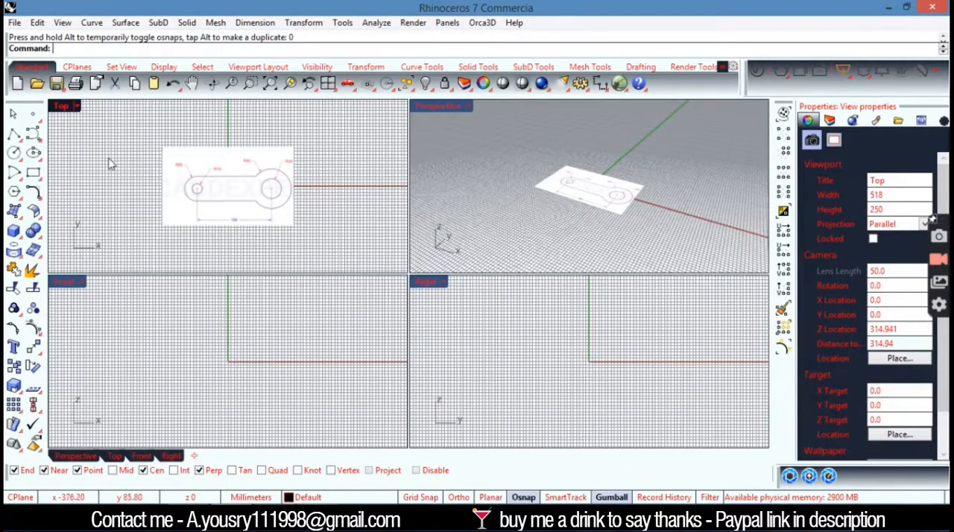
{"action": "mouse_move", "coordinate": [71, 113]}
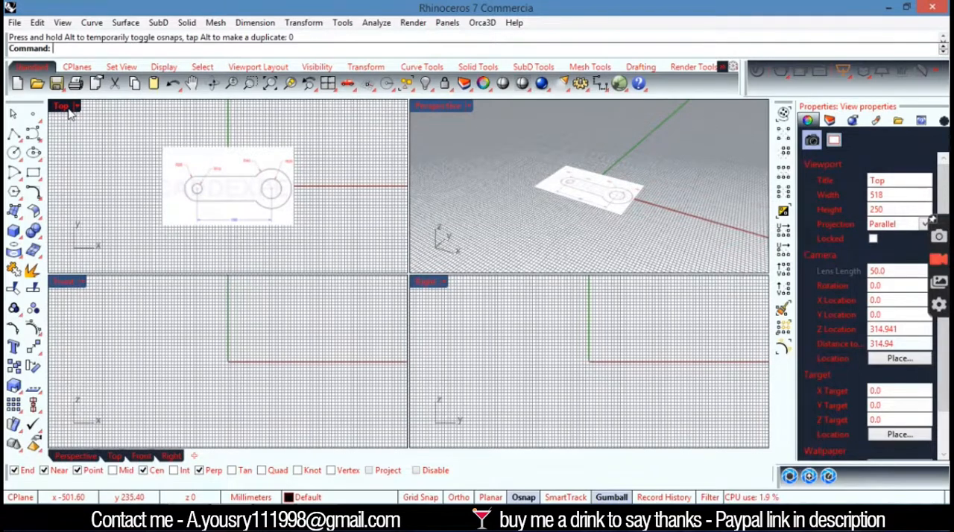
Maximize the Top viewport so the dimensioned reference drawing fills the workspace
{"action": "double_click", "coordinate": [66, 104]}
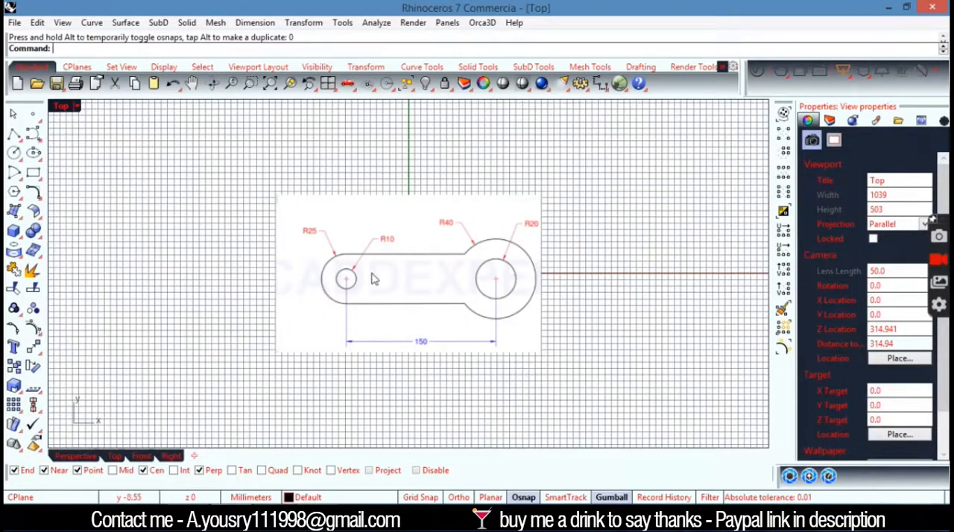
{"action": "mouse_move", "coordinate": [477, 257]}
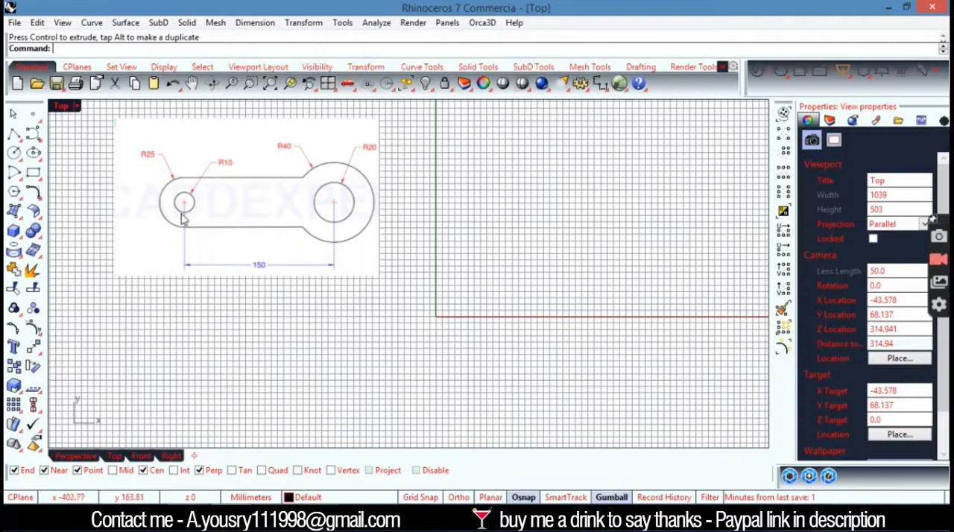
{"action": "mouse_move", "coordinate": [229, 176]}
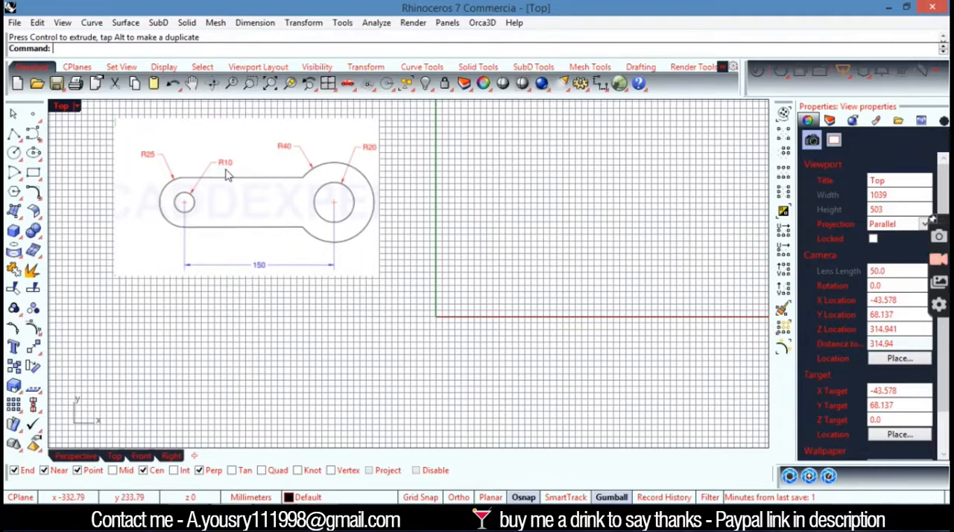
{"action": "mouse_move", "coordinate": [227, 170]}
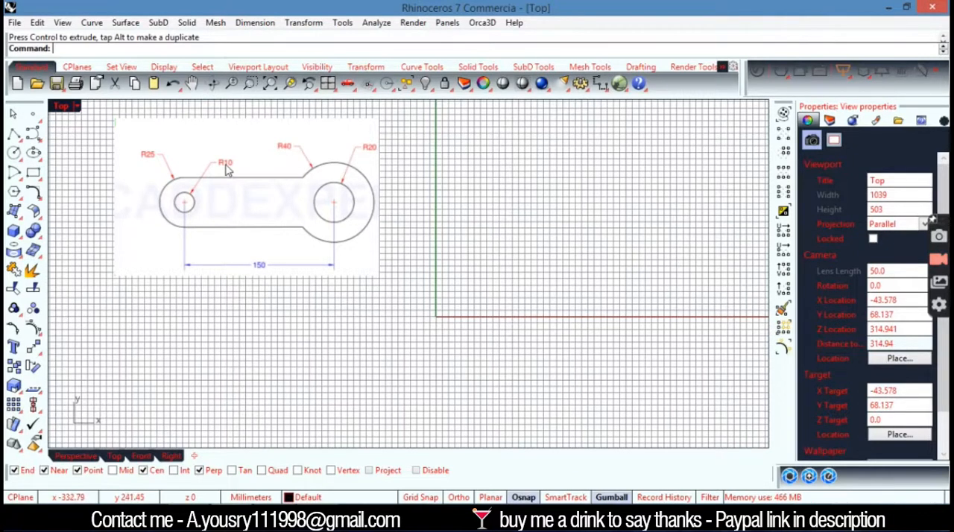
{"action": "mouse_move", "coordinate": [150, 174]}
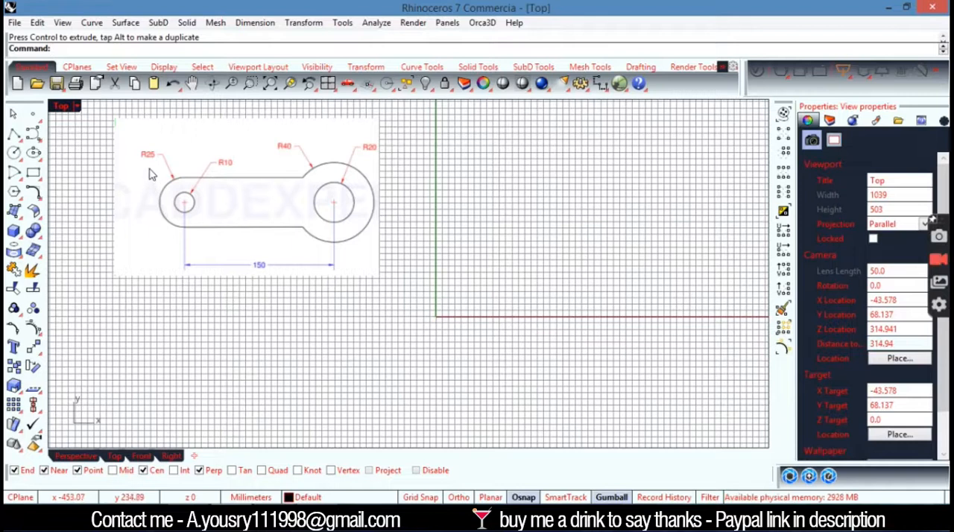
{"action": "mouse_move", "coordinate": [316, 216]}
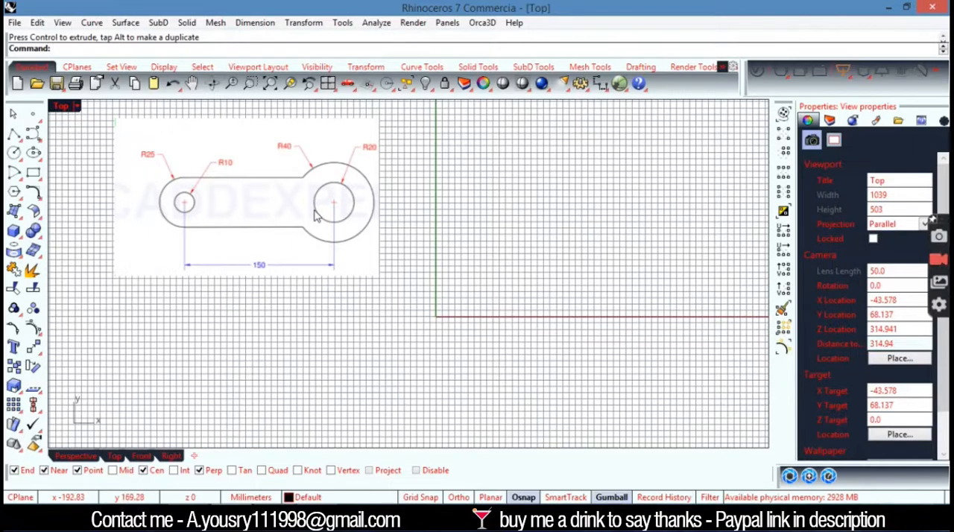
{"action": "mouse_move", "coordinate": [305, 161]}
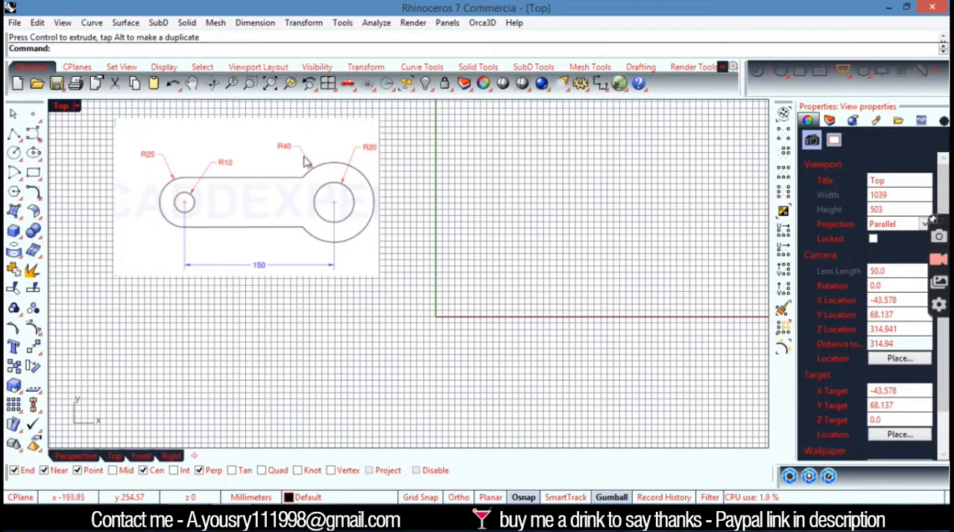
{"action": "mouse_move", "coordinate": [197, 244]}
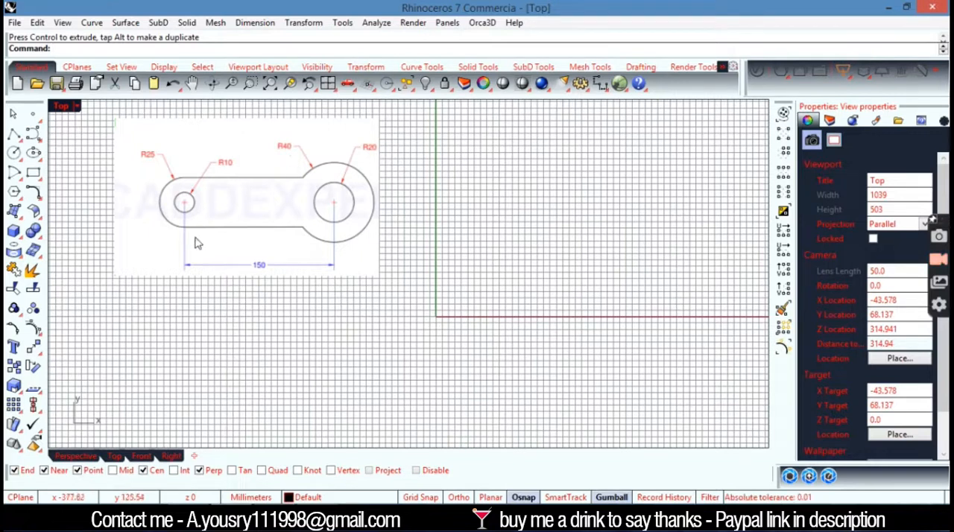
{"action": "mouse_move", "coordinate": [271, 283]}
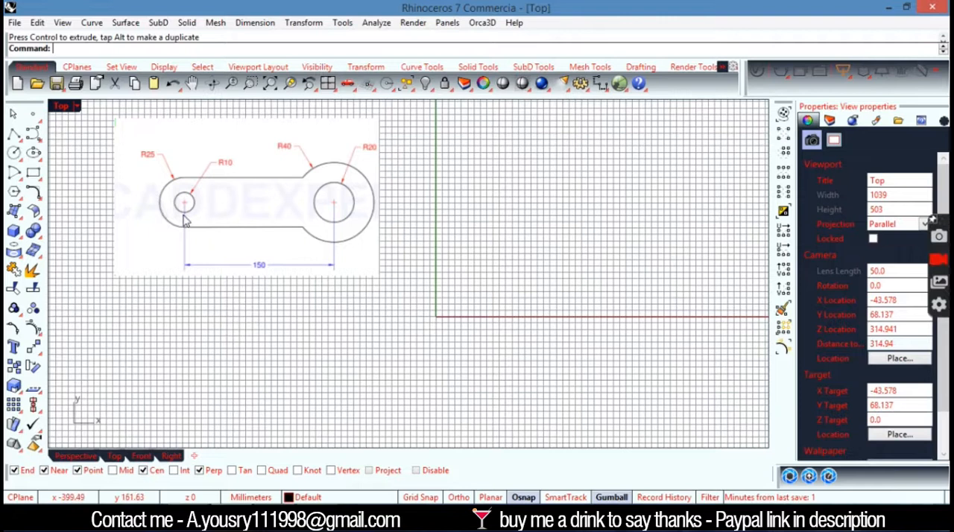
{"action": "mouse_move", "coordinate": [376, 323]}
{"action": "type", "text": "Circle"}
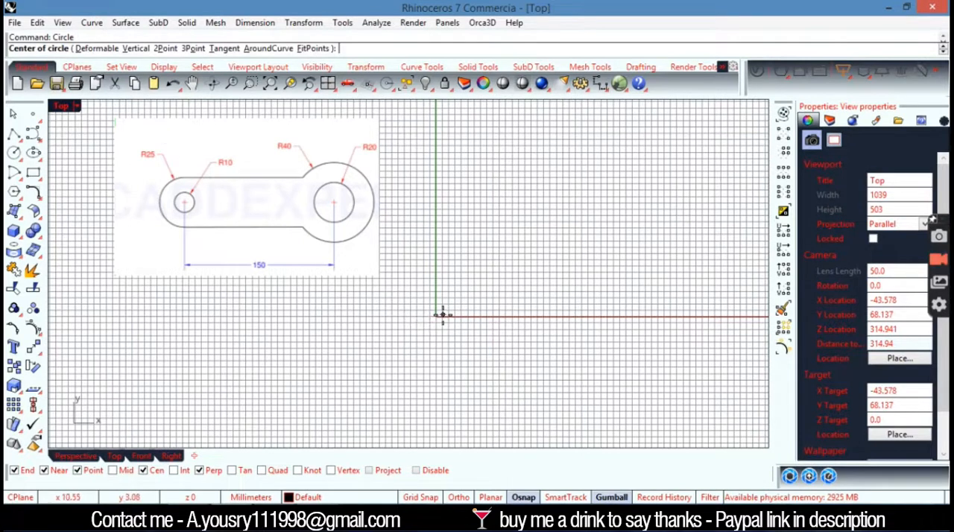
{"action": "mouse_move", "coordinate": [429, 315]}
{"action": "type", "text": "0"}
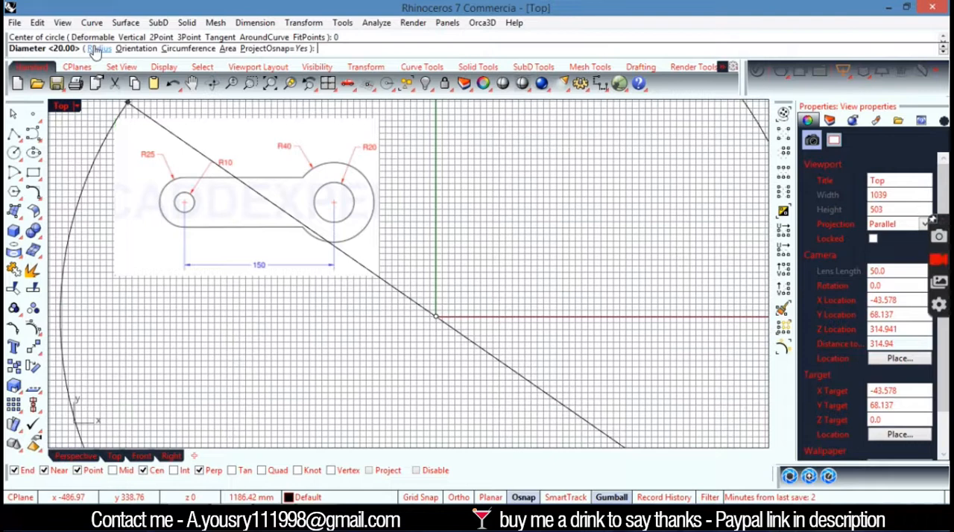
Draw the two concentric circles by radius, centred at the origin (0)
{"action": "left_click", "coordinate": [99, 47]}
{"action": "type", "text": "1"}
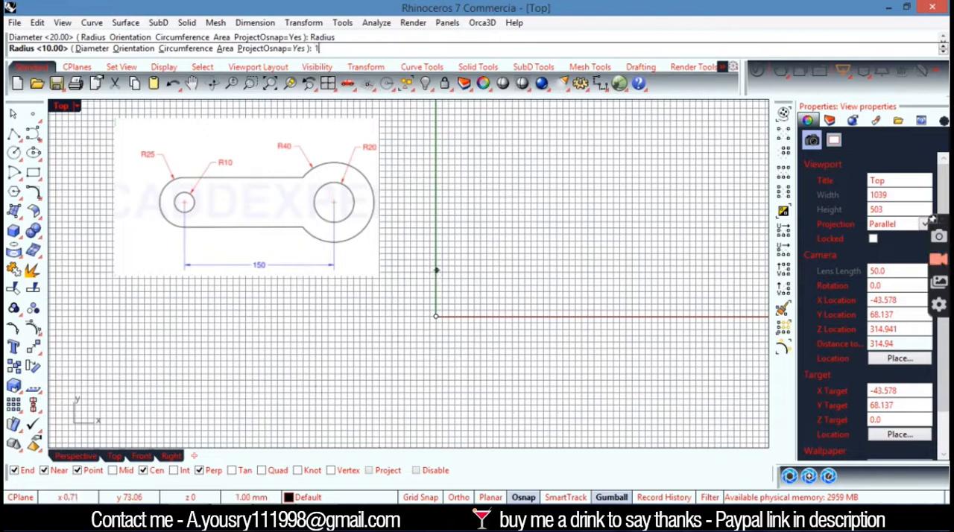
{"action": "key", "text": "Enter"}
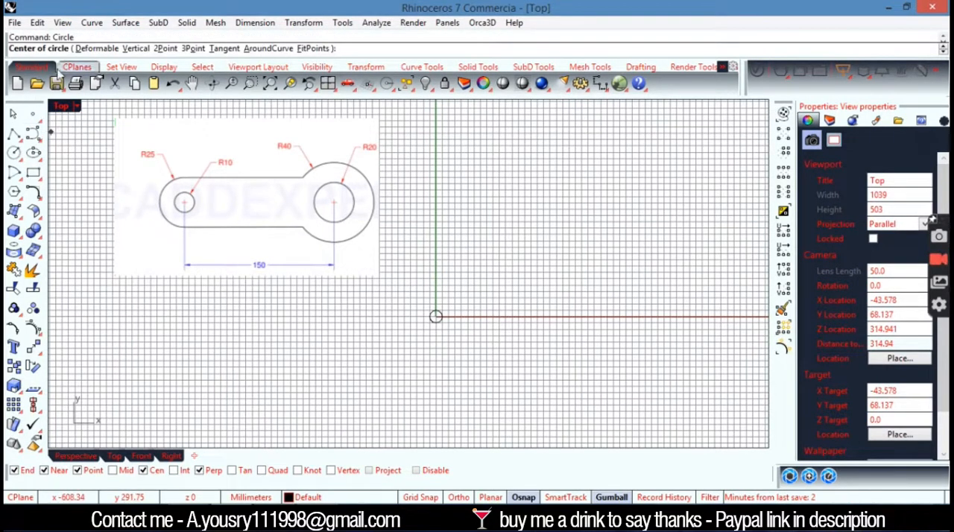
{"action": "mouse_move", "coordinate": [399, 343]}
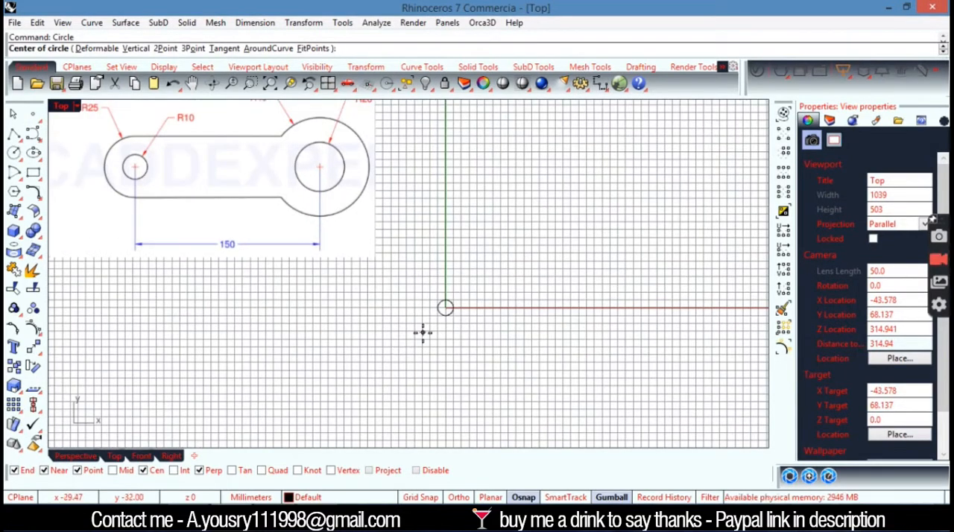
{"action": "type", "text": "0"}
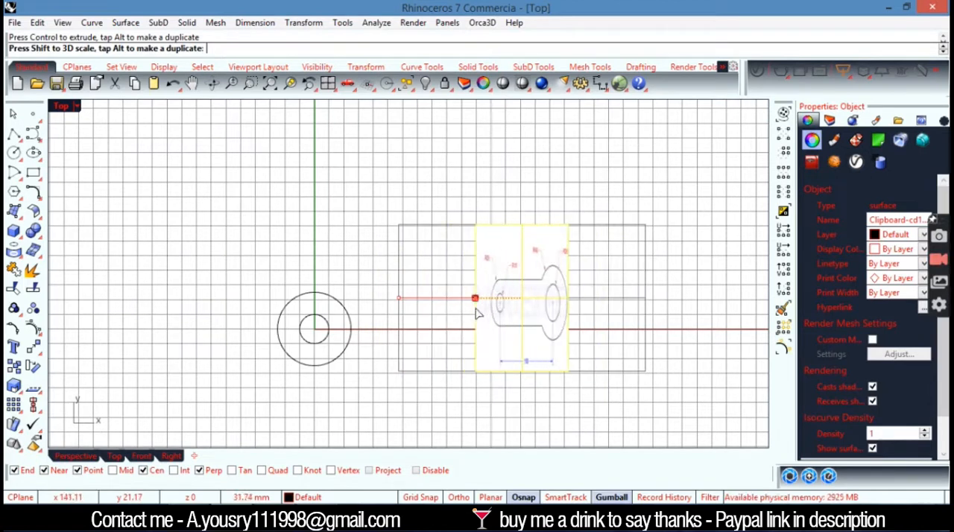
Move and scale the reference picture with the gumball, parking it beside the origin circles
{"action": "left_click_drag", "start_coordinate": [474, 298], "coordinate": [484, 298]}
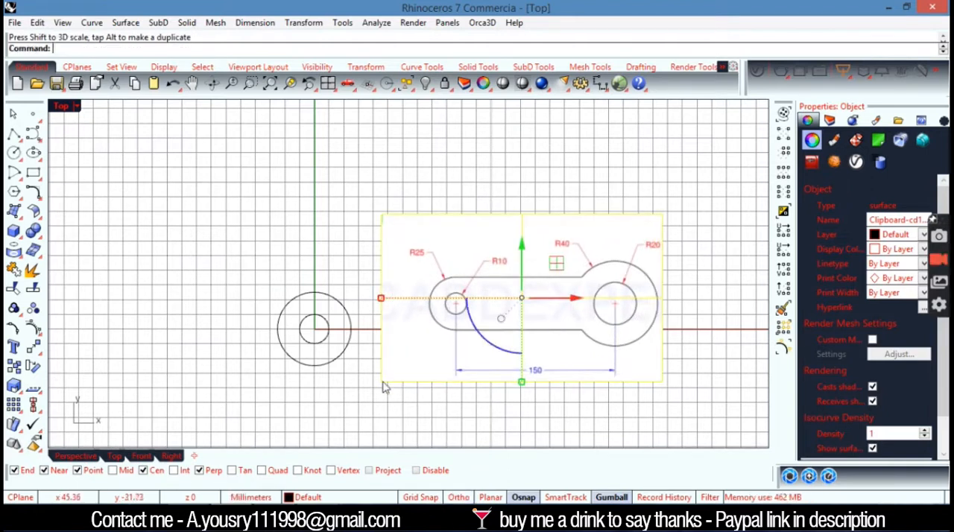
{"action": "left_click", "coordinate": [395, 310]}
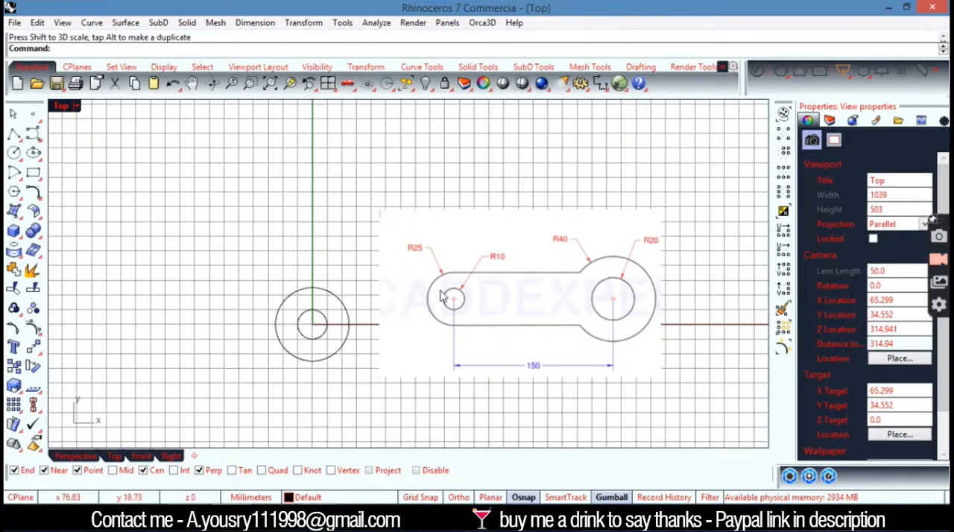
{"action": "mouse_move", "coordinate": [504, 313]}
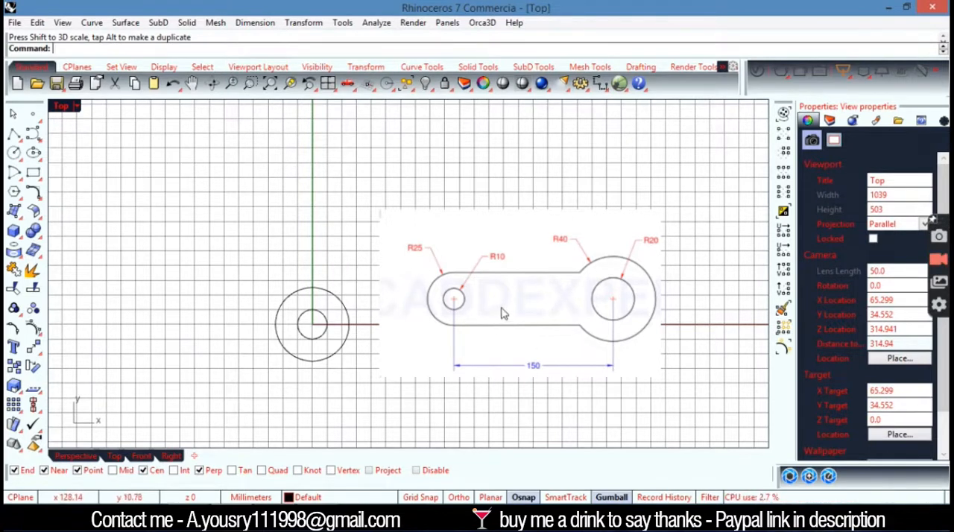
{"action": "mouse_move", "coordinate": [477, 276]}
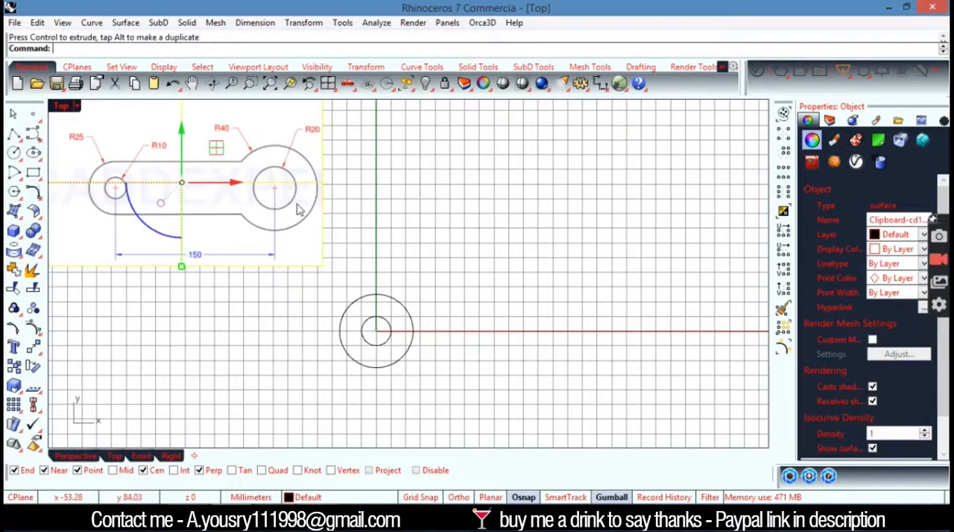
{"action": "mouse_move", "coordinate": [402, 251]}
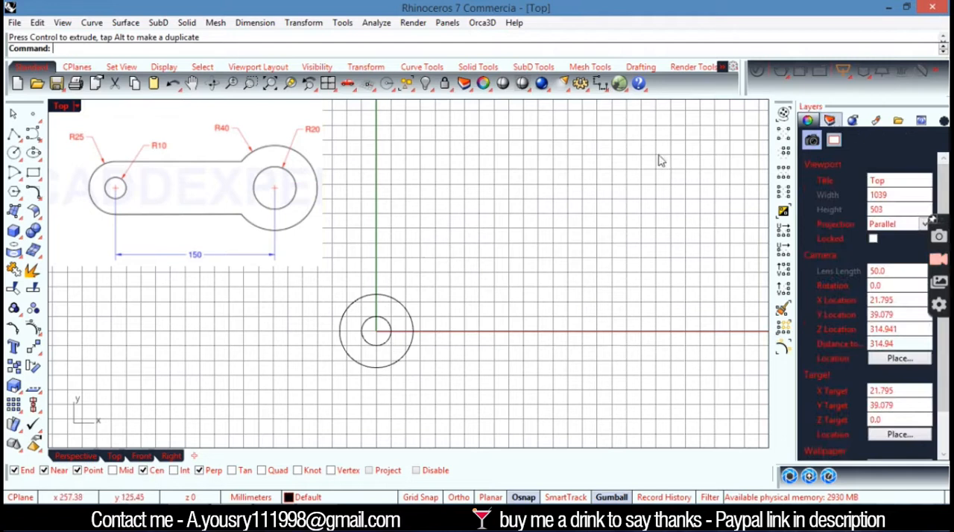
Make Layer 01 current in the Layers panel and select the origin circles
{"action": "left_click", "coordinate": [830, 120]}
{"action": "type", "text": "Circle"}
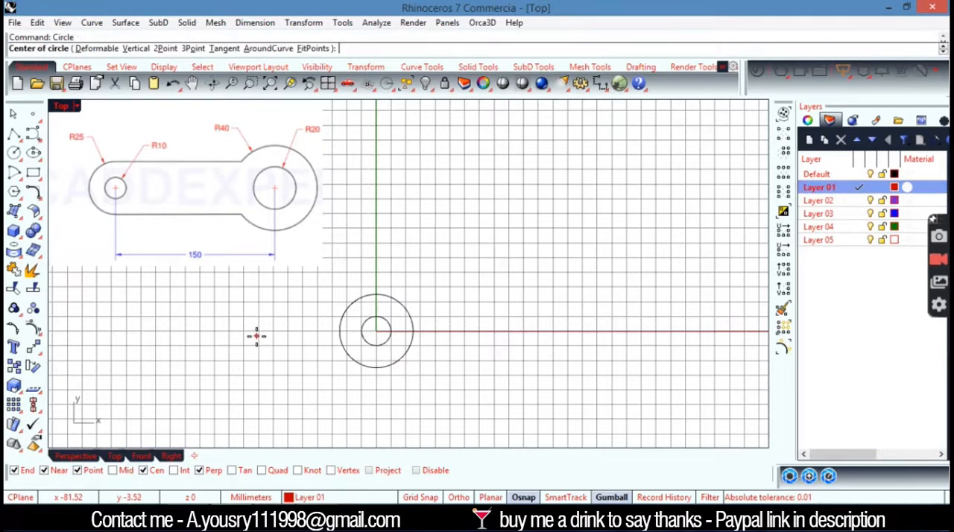
{"action": "left_click", "coordinate": [375, 331]}
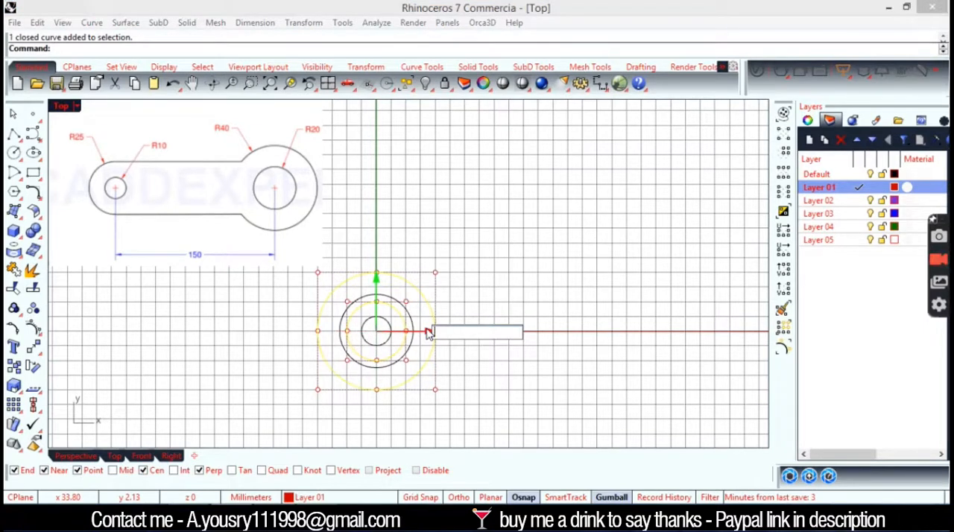
Copy the circle pair 150 mm right, measure 150.00 centre-to-centre, then discard the dimension
{"action": "type", "text": "150"}
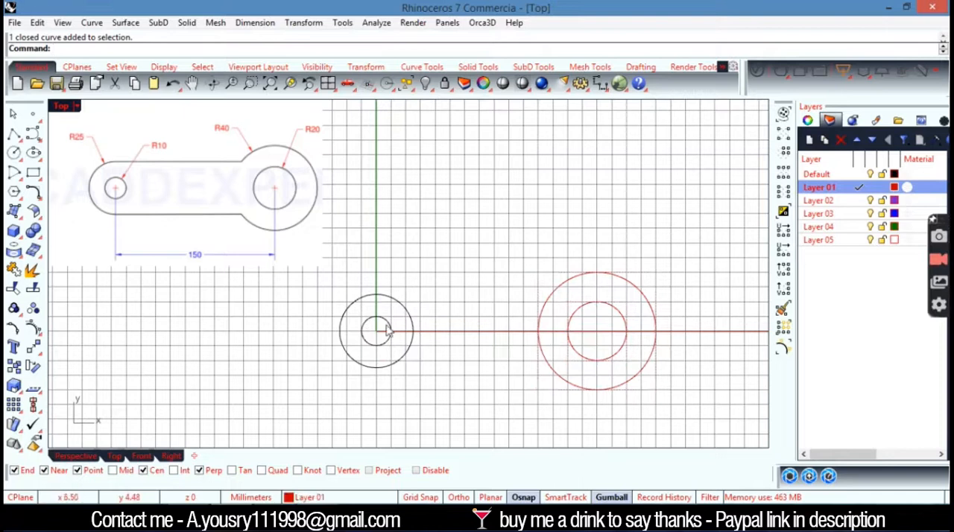
{"action": "left_click", "coordinate": [599, 83]}
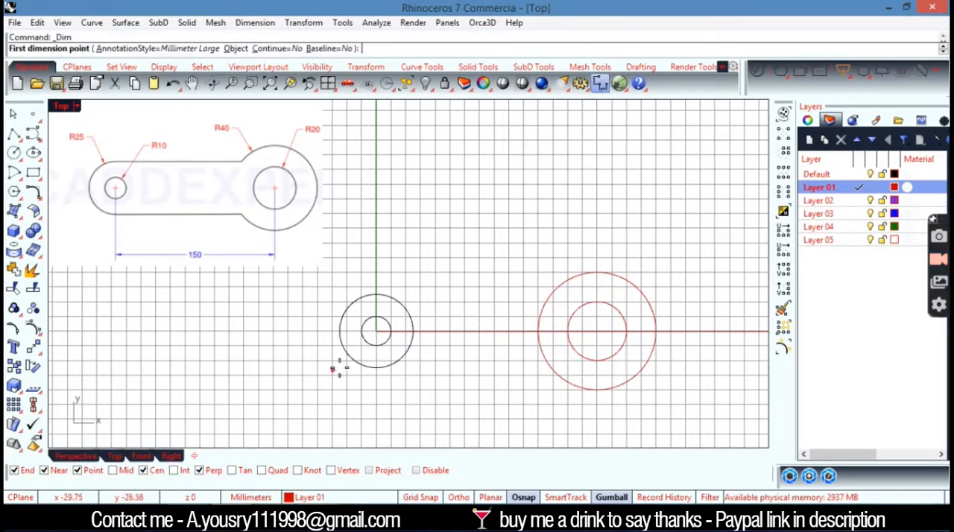
{"action": "mouse_move", "coordinate": [376, 331]}
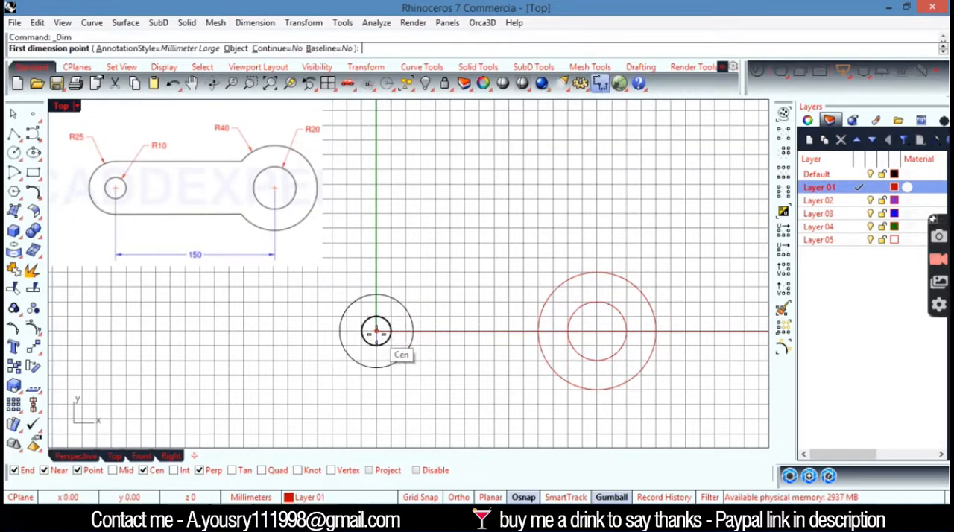
{"action": "left_click", "coordinate": [375, 331]}
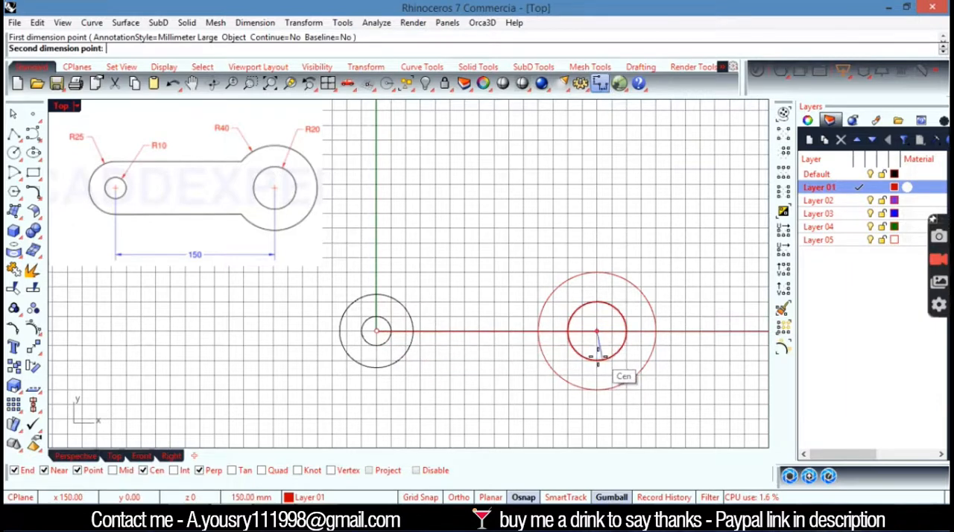
{"action": "left_click", "coordinate": [596, 330]}
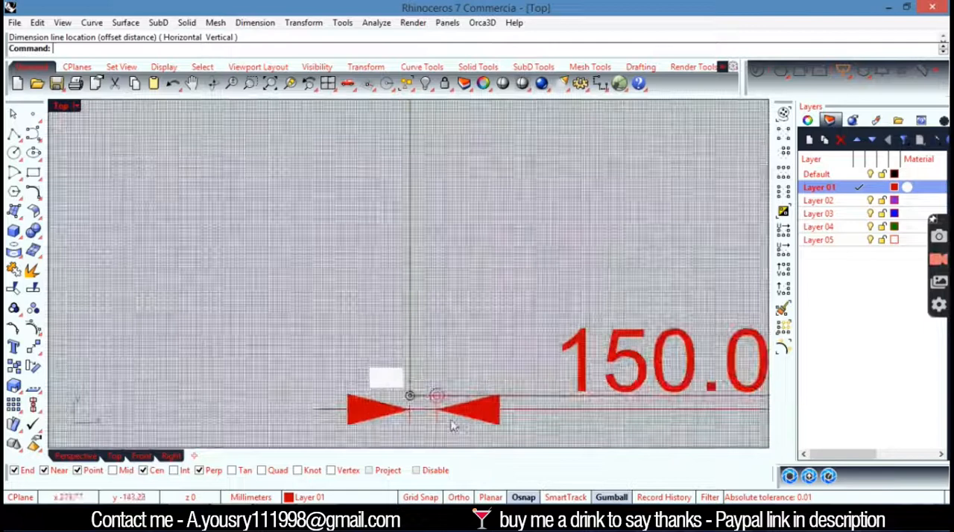
{"action": "key", "text": "Delete"}
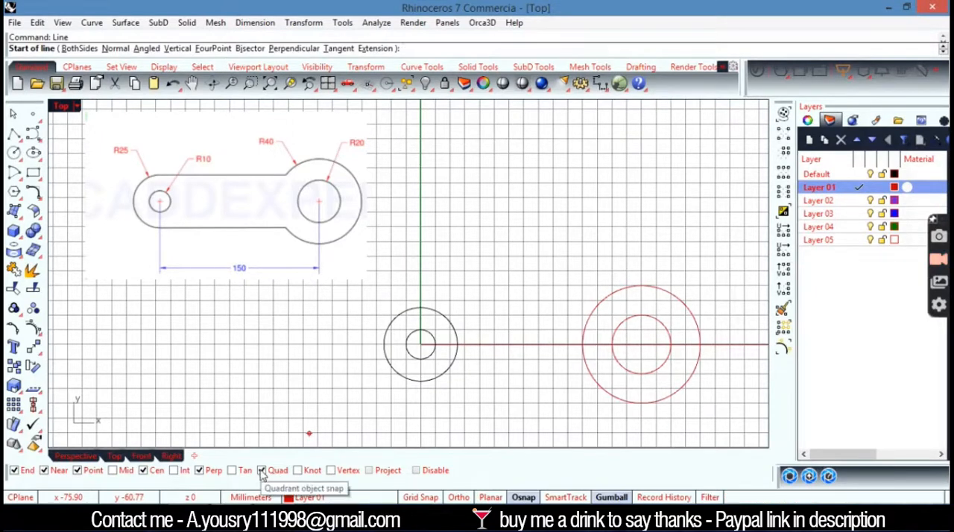
Enable Quad osnap and join the outer circles' top and bottom quadrants with lines
{"action": "left_click", "coordinate": [420, 305]}
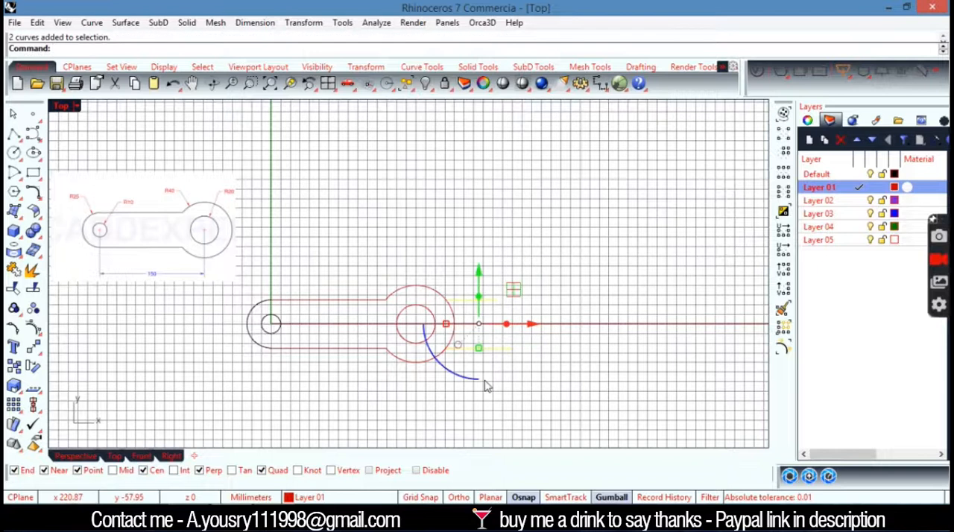
Delete the leftover inner arc segments, leaving one continuous link outline
{"action": "key", "text": "Delete"}
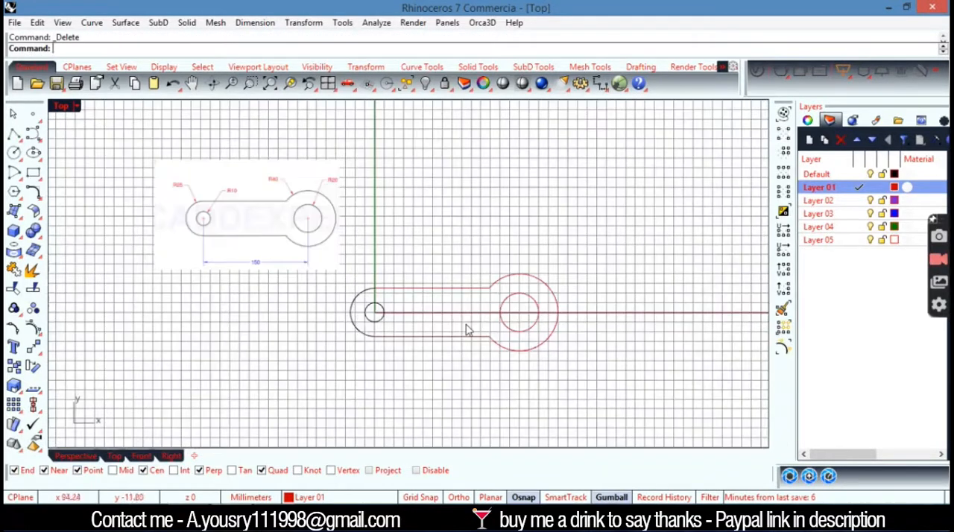